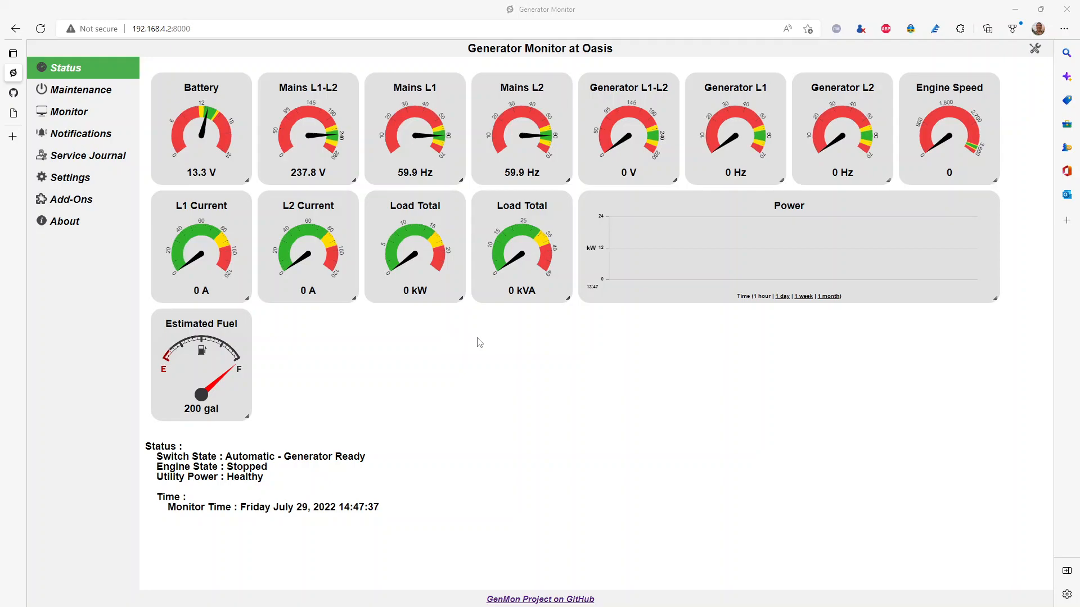
Show the General Settings page with the Oasis site name and generator model settings.
{"action": "left_click", "coordinate": [70, 177]}
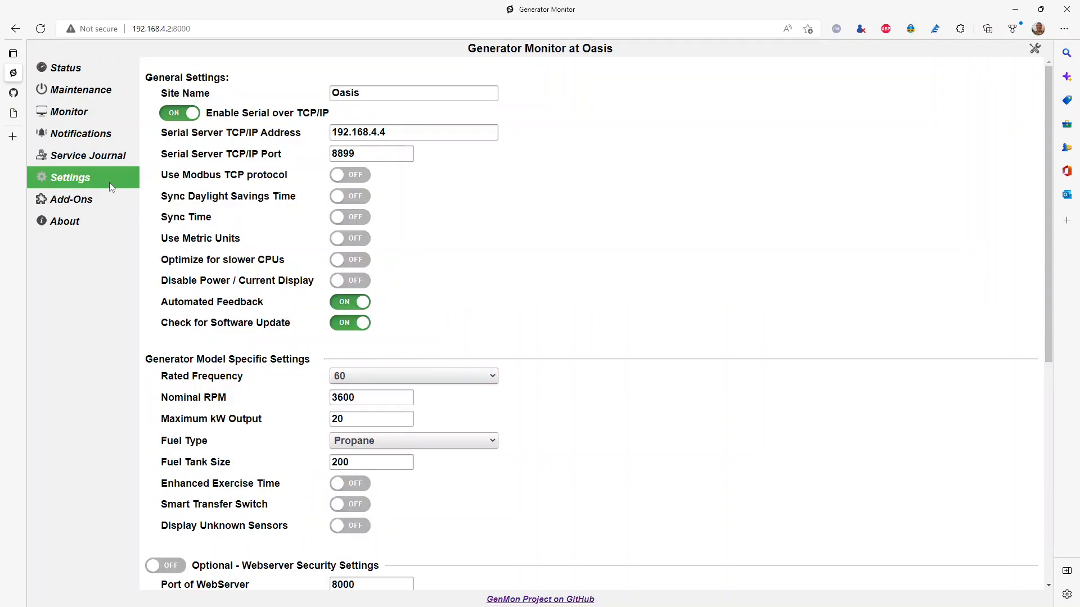
{"action": "mouse_move", "coordinate": [417, 120]}
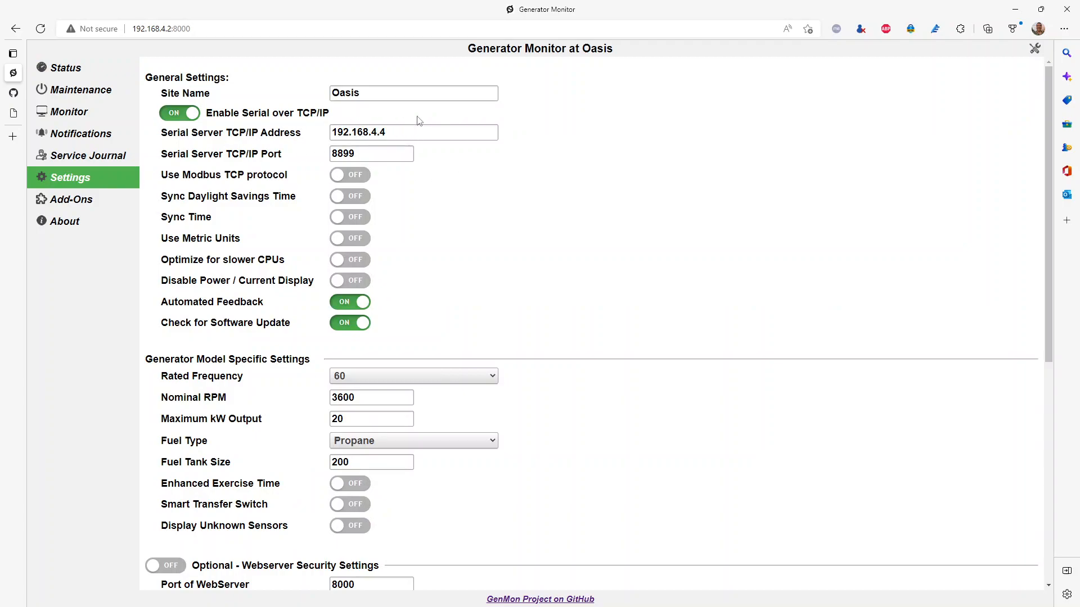
{"action": "mouse_move", "coordinate": [317, 150]}
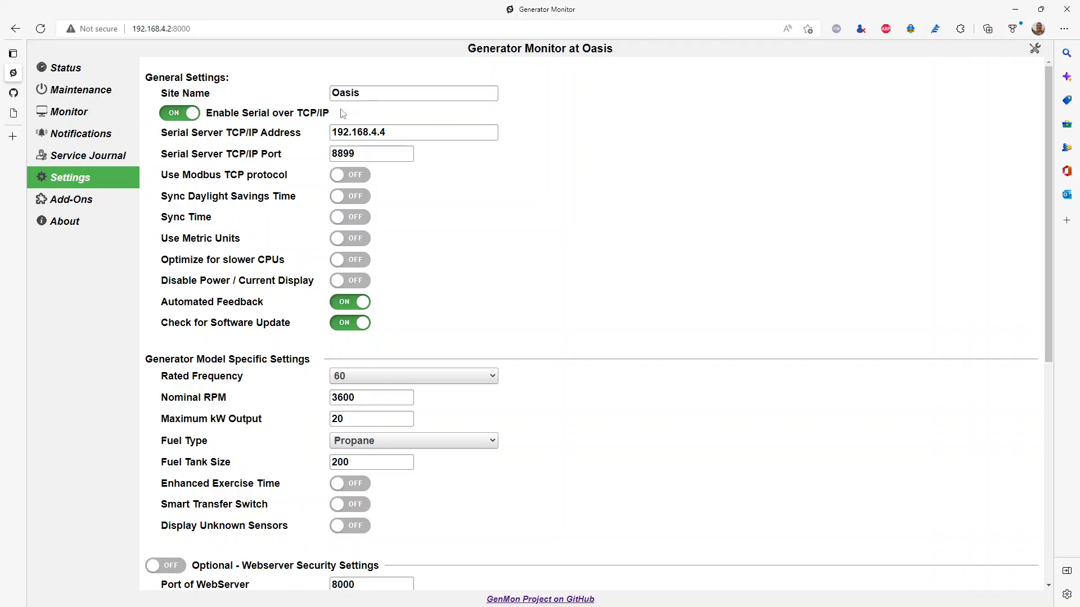
{"action": "mouse_move", "coordinate": [445, 123]}
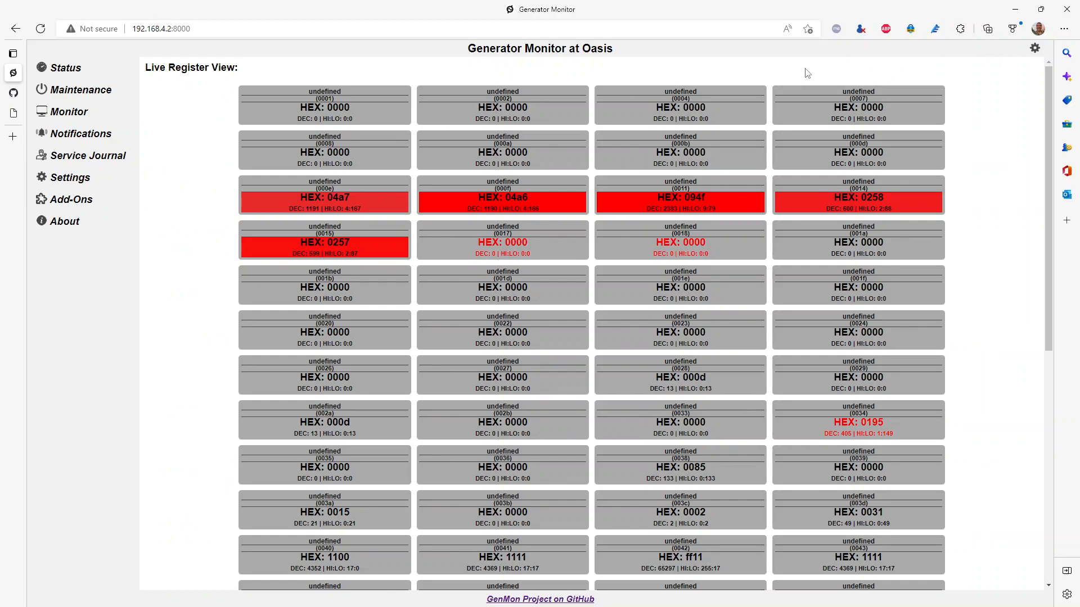
{"action": "mouse_move", "coordinate": [570, 271]}
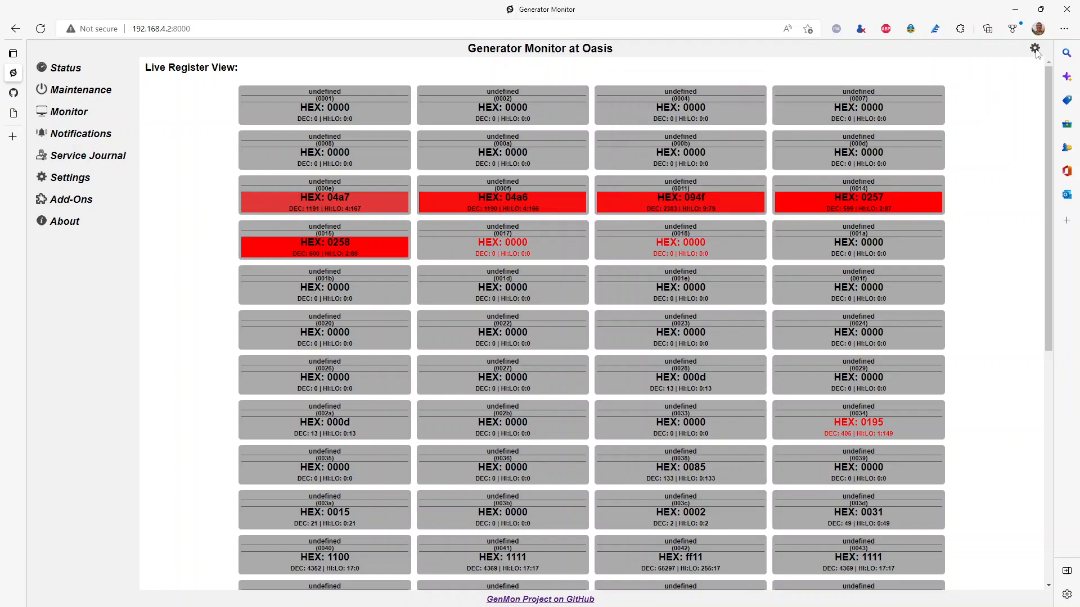
Show Advanced Settings with Modbus slave address 2, custom controller and Briggs_Stratton_GC-1032.json config.
{"action": "left_click", "coordinate": [1034, 49]}
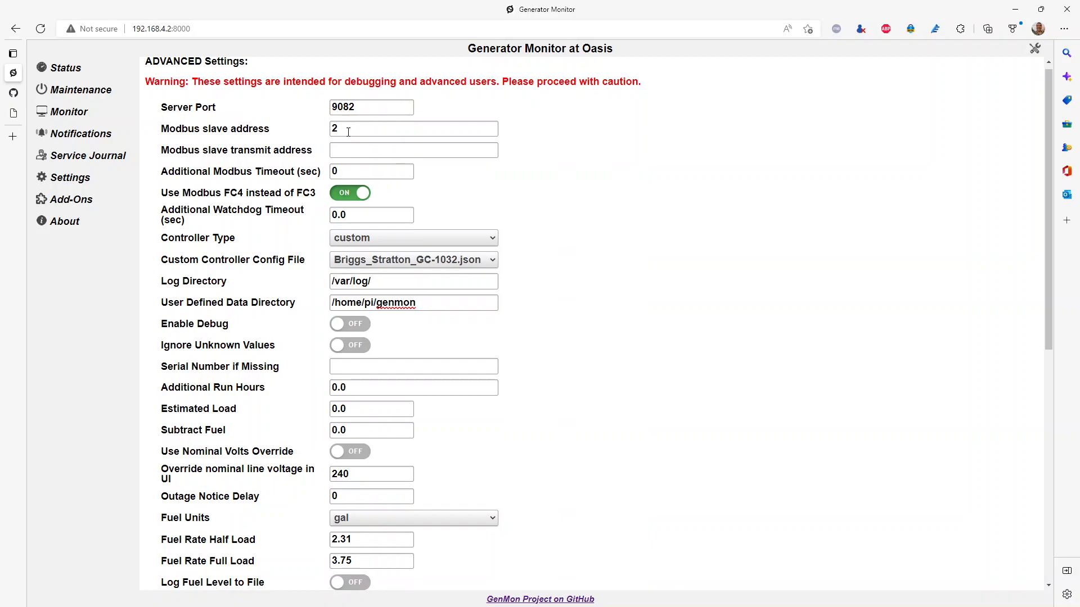
{"action": "left_click", "coordinate": [414, 129]}
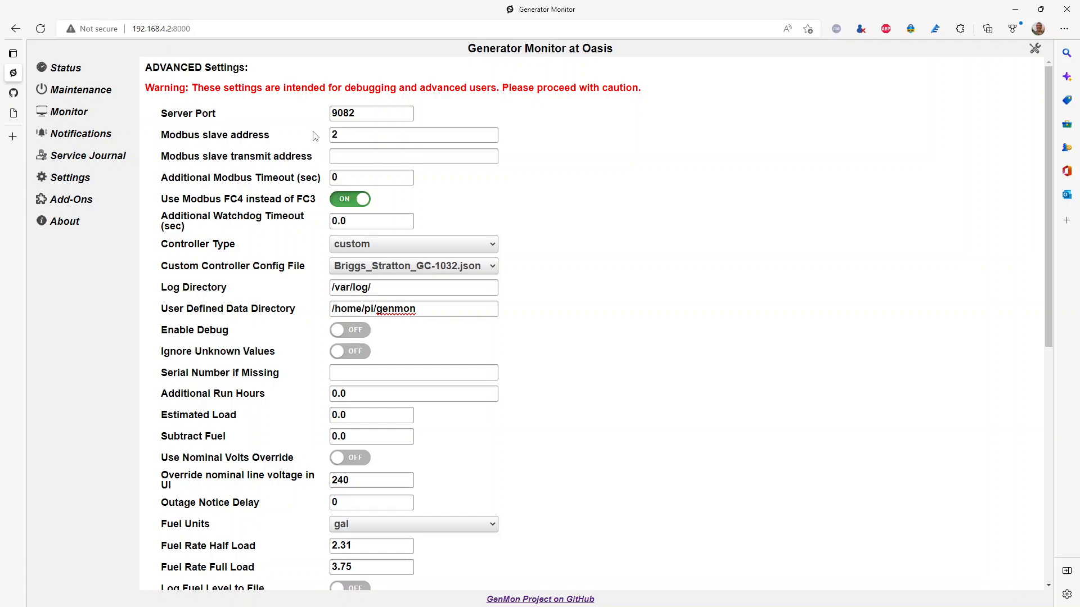
{"action": "mouse_move", "coordinate": [248, 170]}
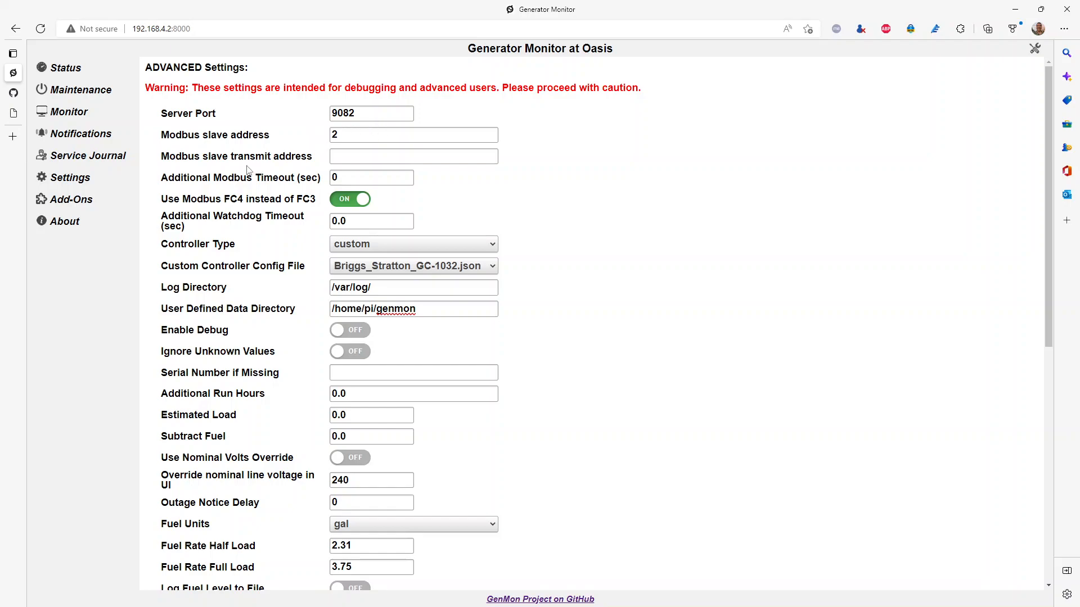
{"action": "mouse_move", "coordinate": [227, 202]}
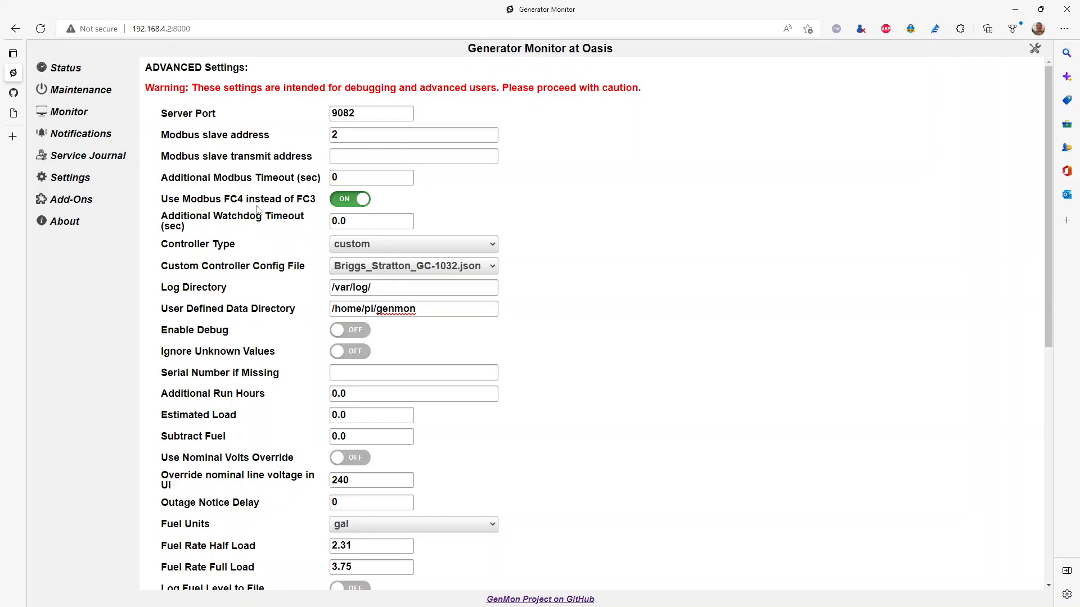
{"action": "mouse_move", "coordinate": [345, 200]}
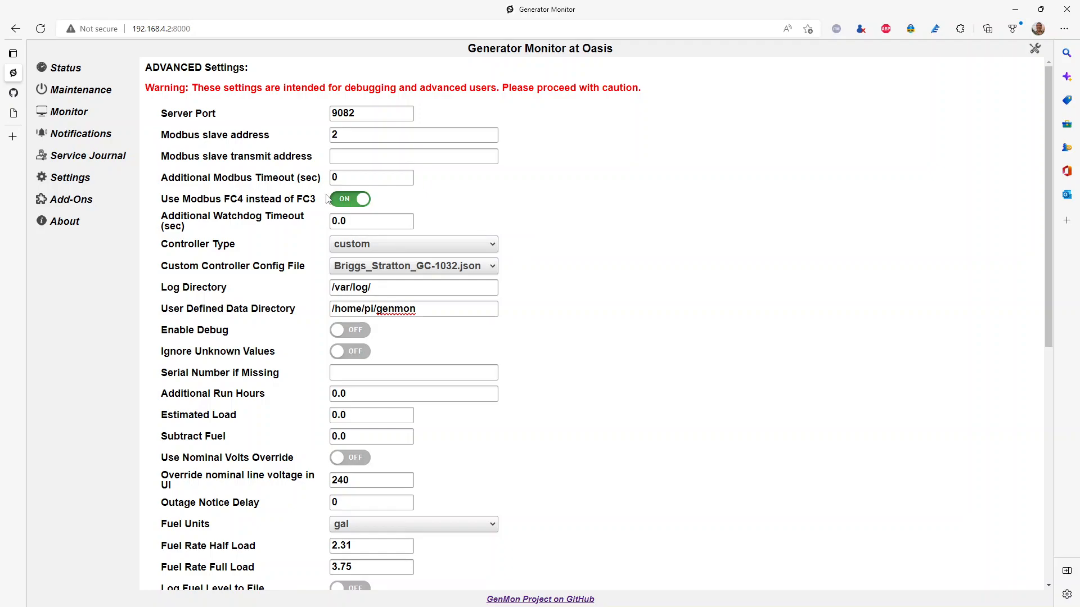
{"action": "mouse_move", "coordinate": [295, 211]}
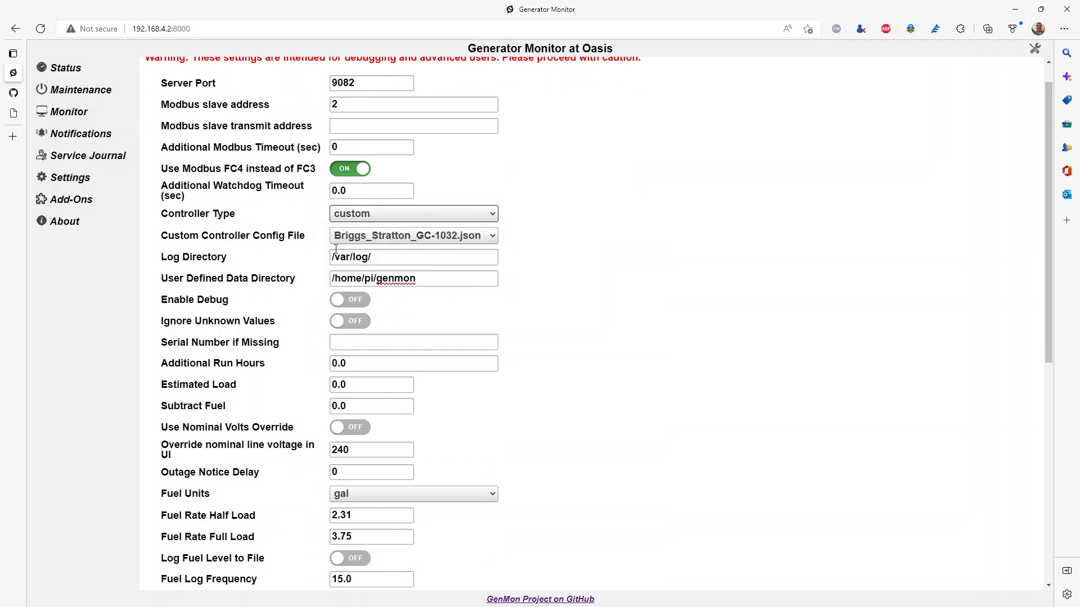
{"action": "scroll", "scroll_direction": "down", "scroll_amount": 3}
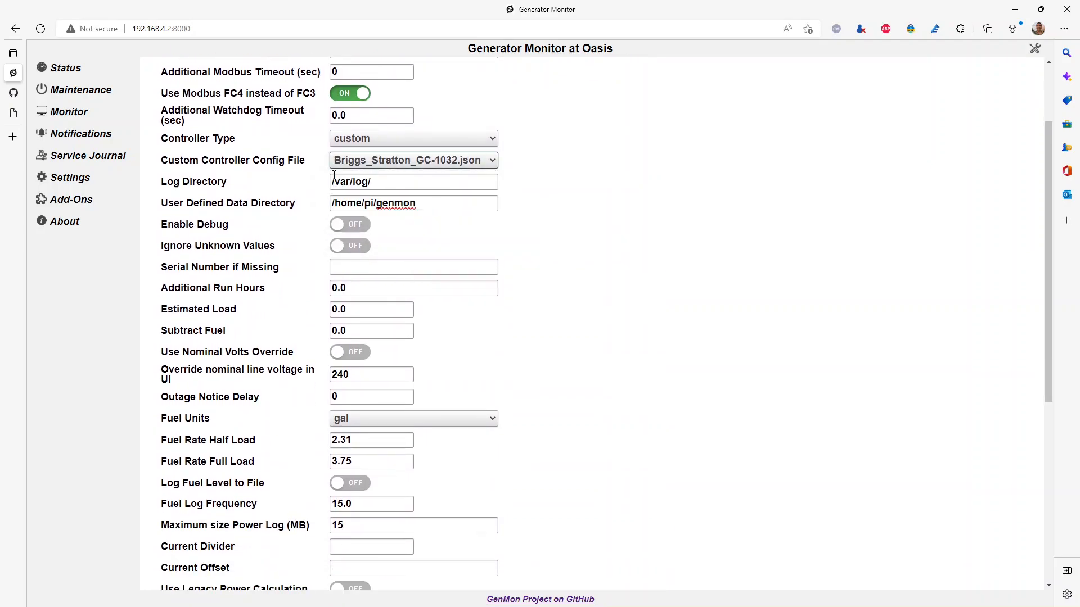
{"action": "left_click", "coordinate": [412, 160]}
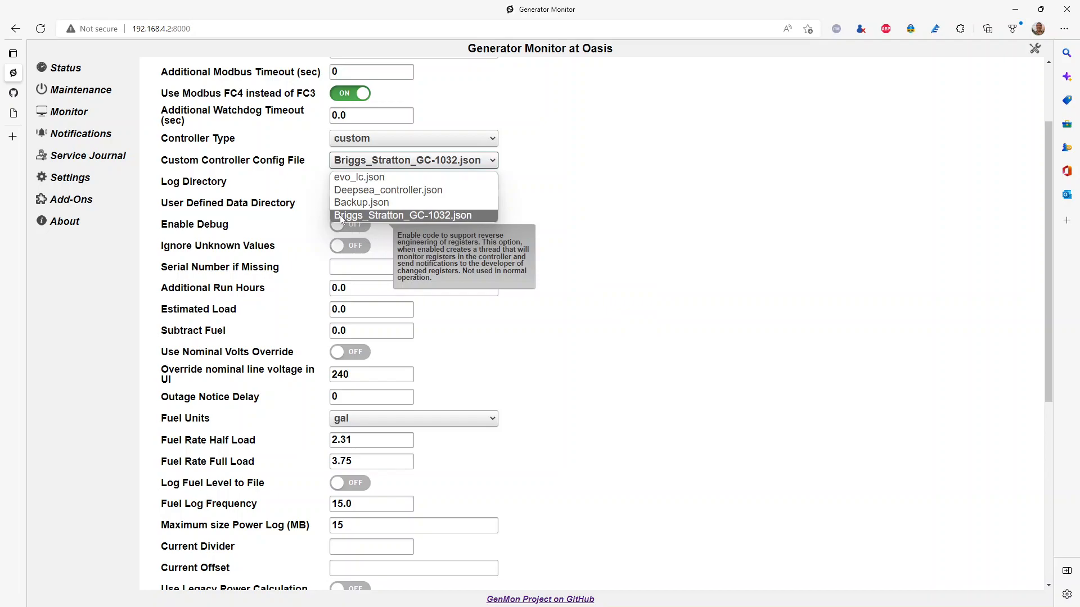
{"action": "left_click", "coordinate": [405, 215]}
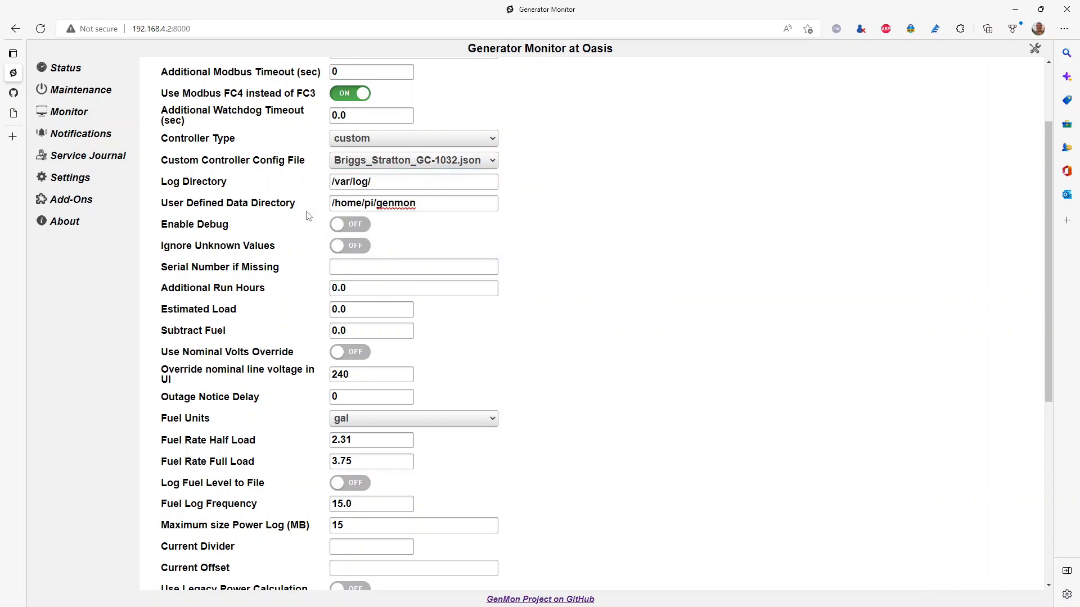
{"action": "scroll", "scroll_direction": "down", "scroll_amount": 3}
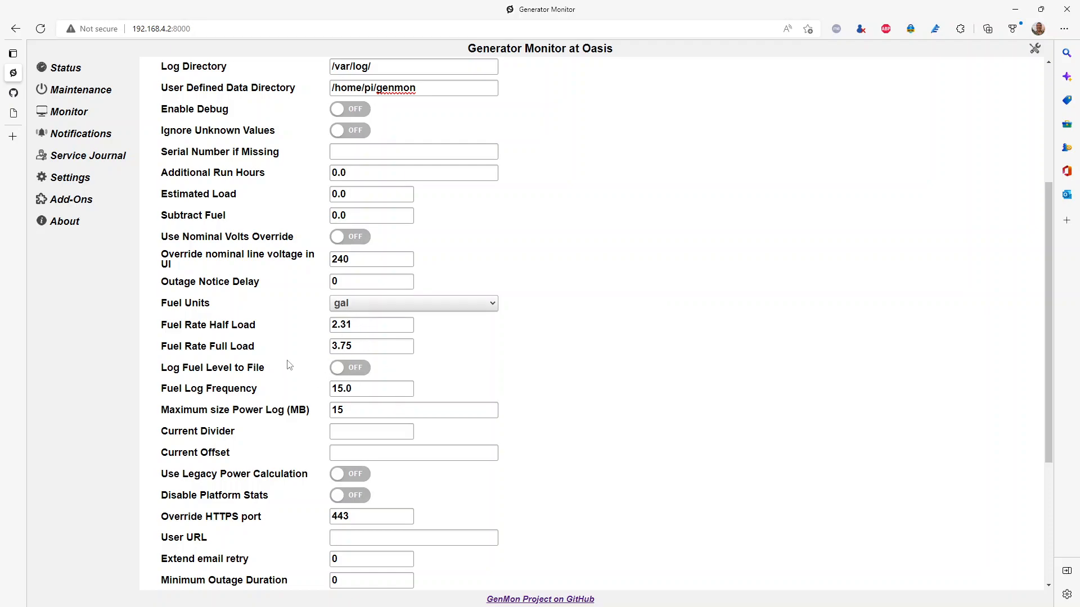
Scroll to the bottom of the live register grid of hex and decimal values.
{"action": "scroll", "scroll_direction": "down", "scroll_amount": 3}
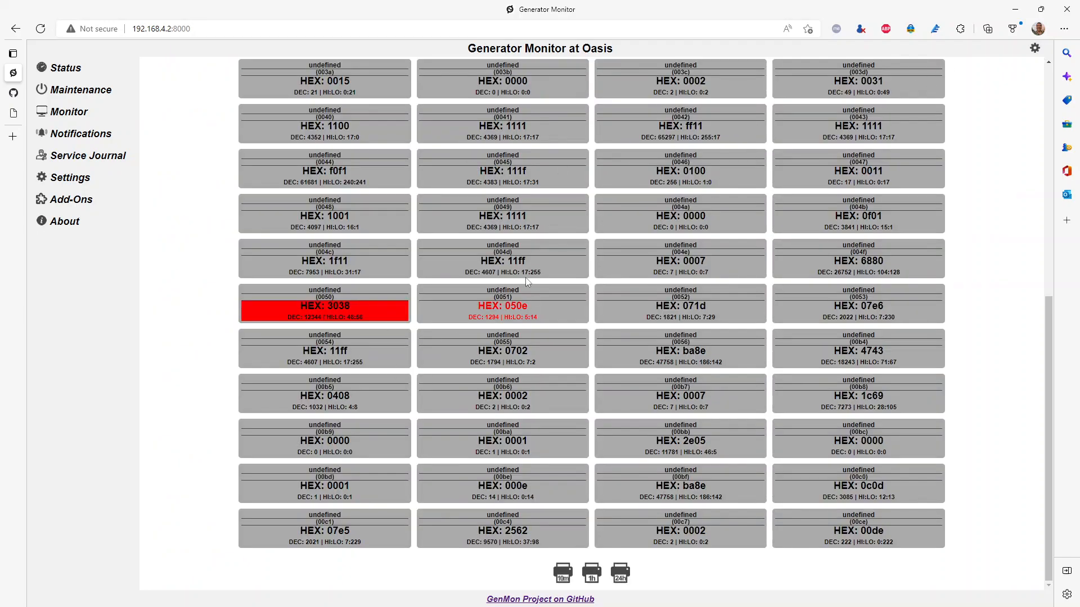
Show the Status dashboard with live gauges: 13.3 V battery, 238.3 V mains at 60 Hz.
{"action": "left_click", "coordinate": [80, 90]}
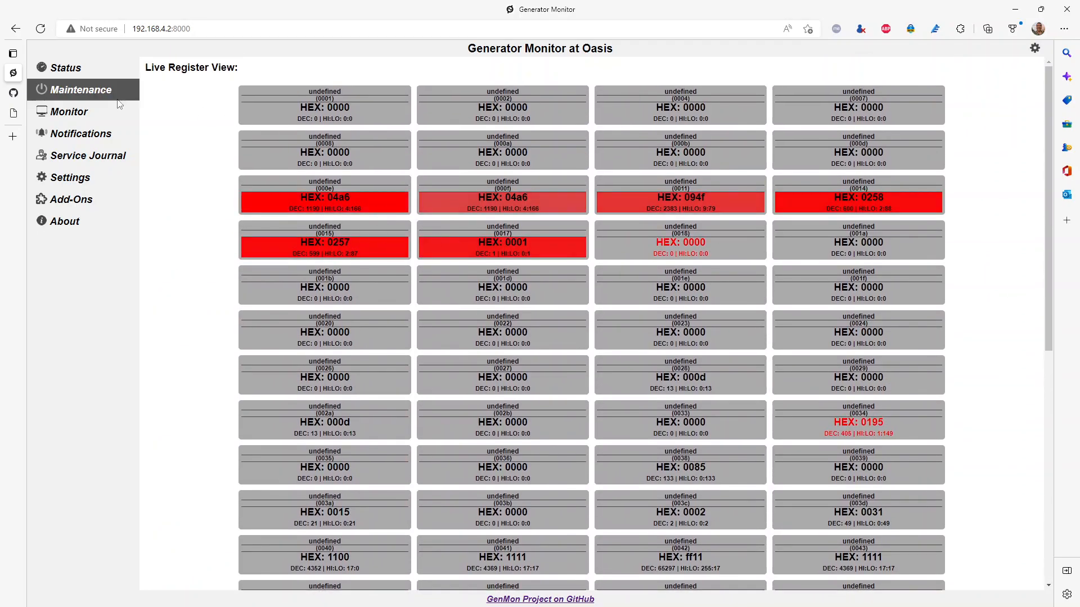
{"action": "left_click", "coordinate": [65, 68]}
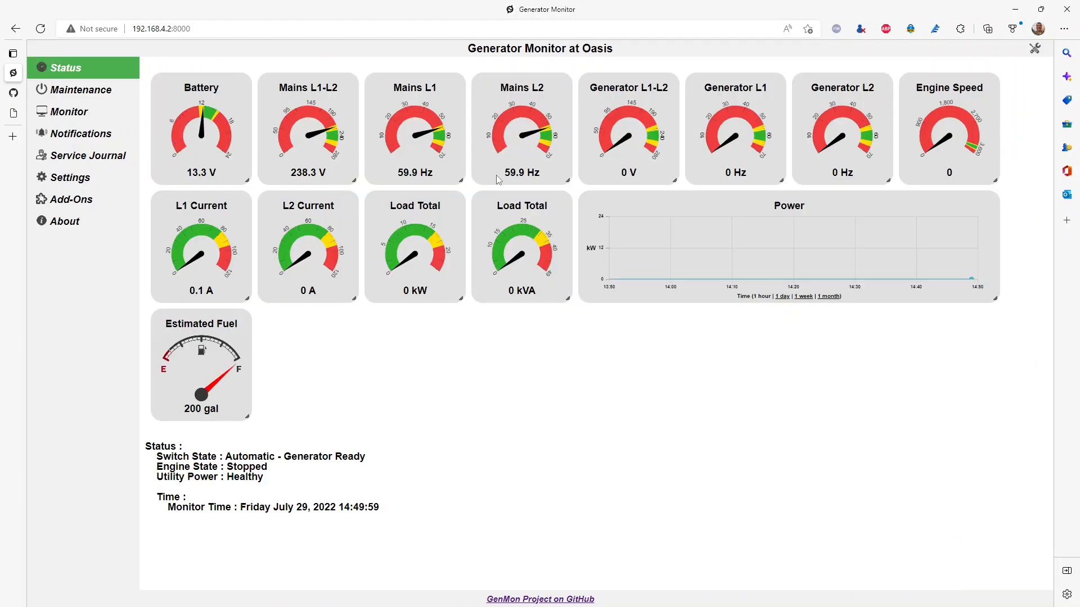
{"action": "mouse_move", "coordinate": [526, 303]}
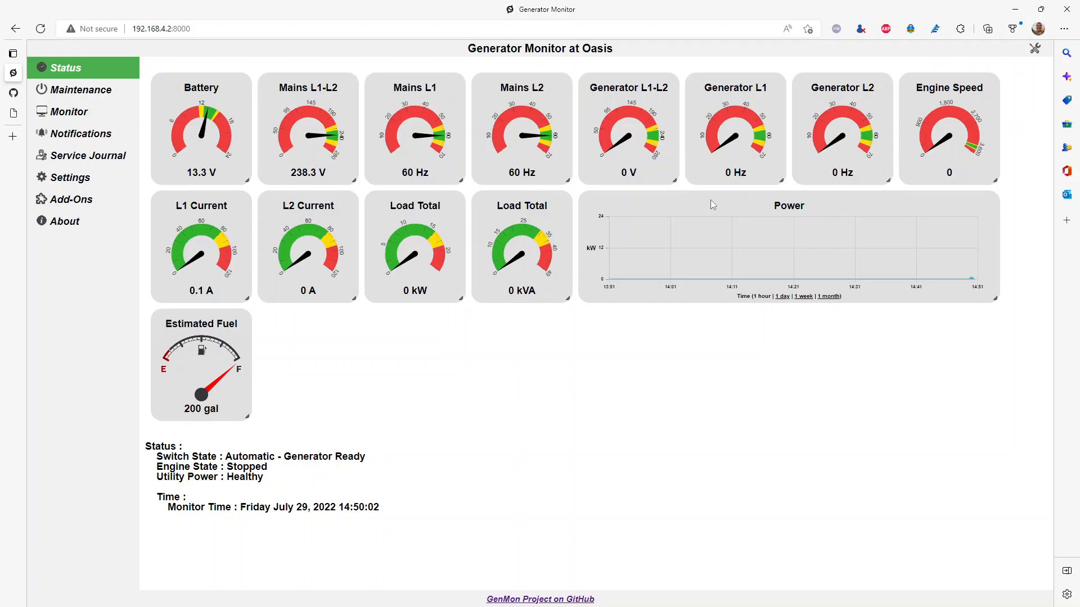
{"action": "mouse_move", "coordinate": [377, 311]}
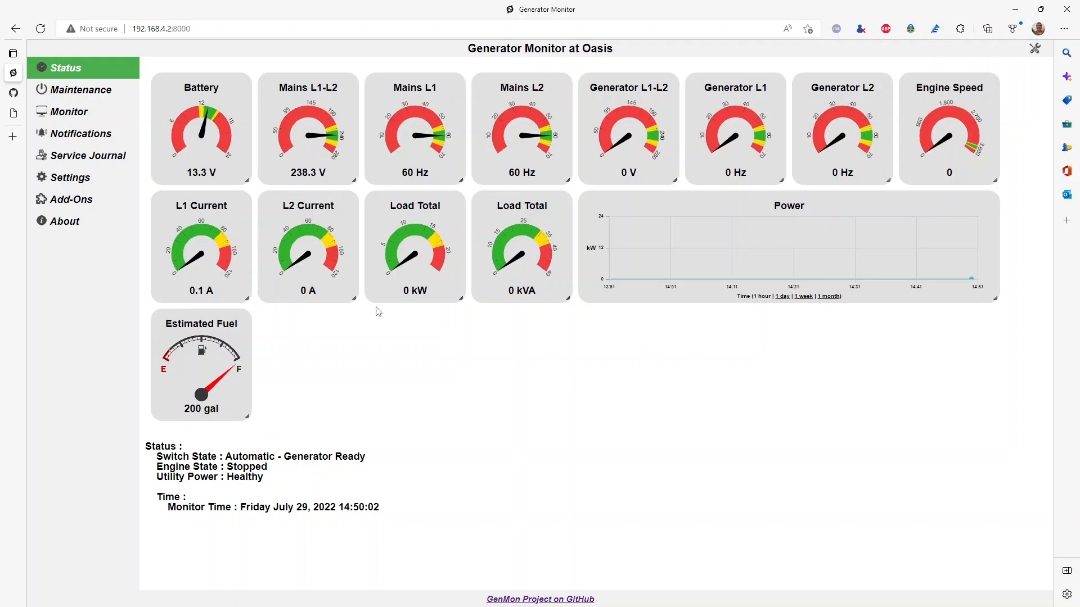